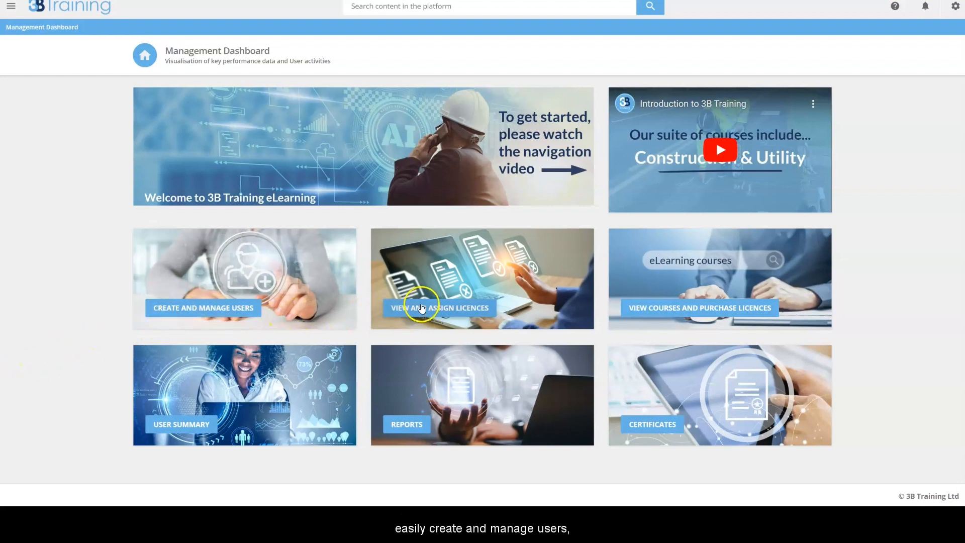
{"action": "mouse_move", "coordinate": [378, 431]}
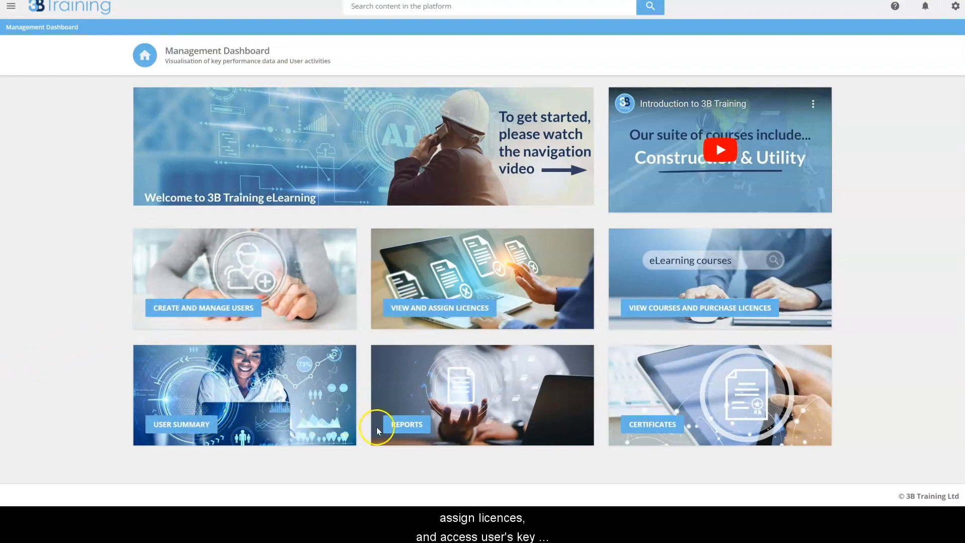
{"action": "mouse_move", "coordinate": [640, 432]}
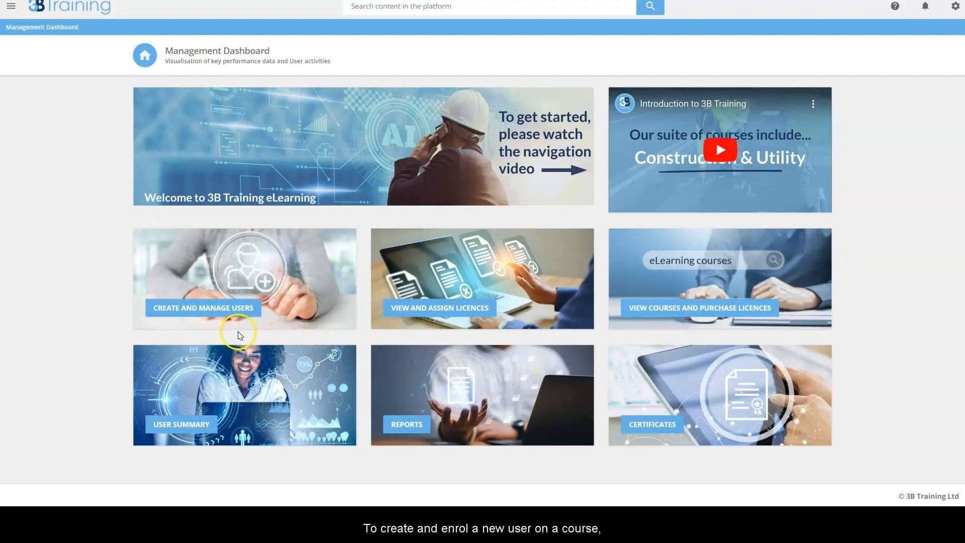
{"action": "mouse_move", "coordinate": [228, 326]}
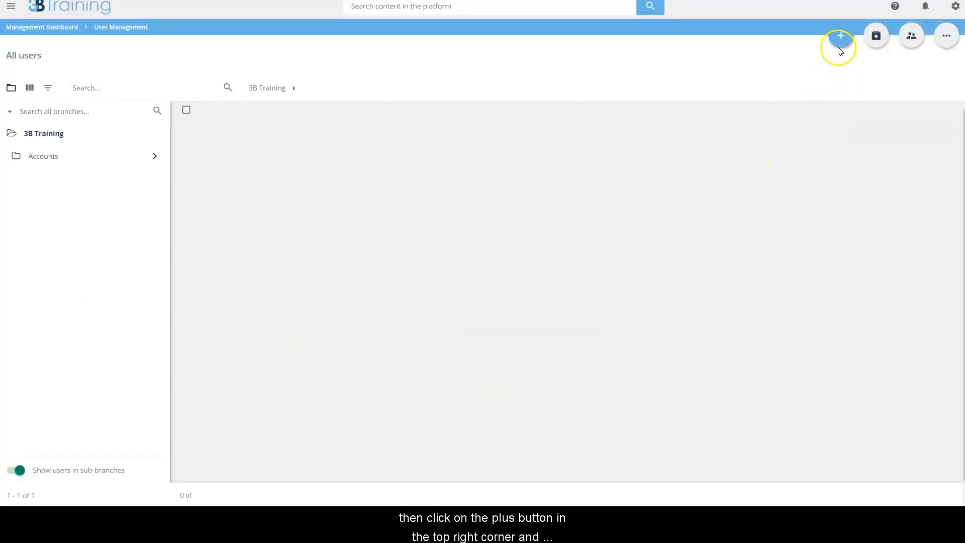
{"action": "left_click", "coordinate": [840, 36]}
{"action": "type", "text": "joe.bloggs"}
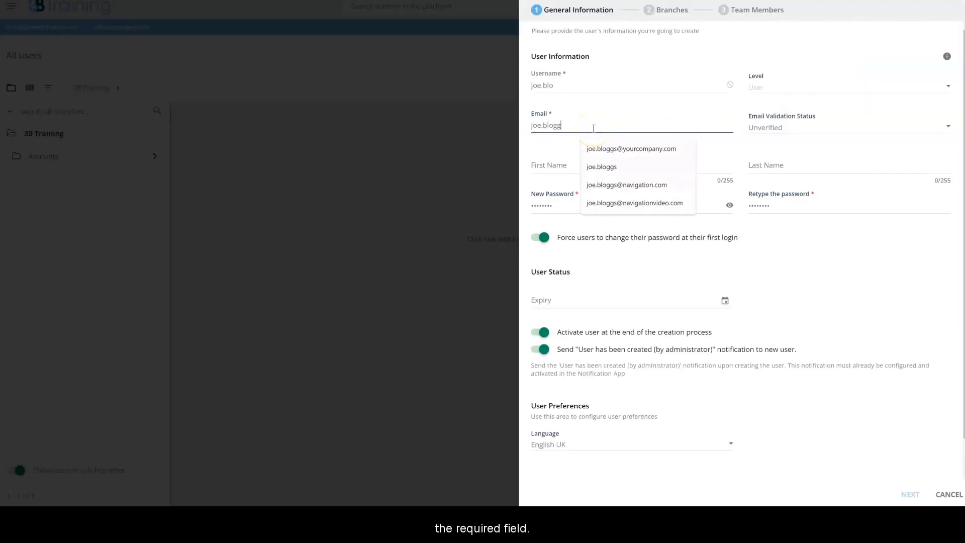
{"action": "left_click", "coordinate": [630, 149]}
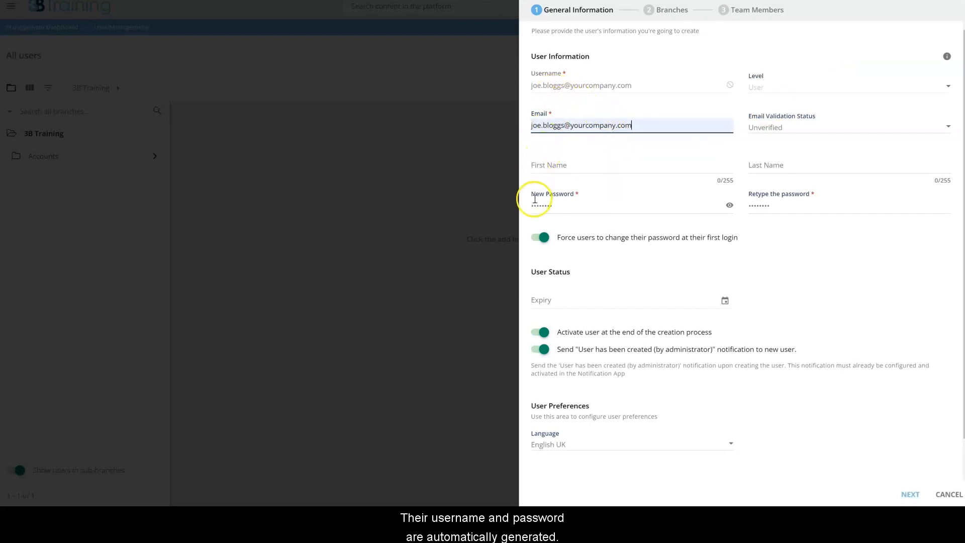
{"action": "left_click", "coordinate": [909, 494]}
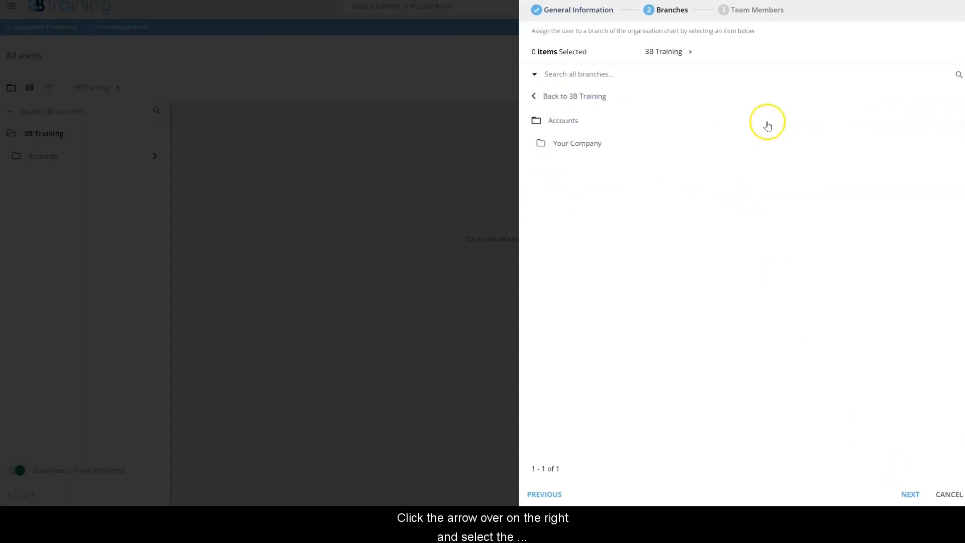
Assign the user to the Accounts > Your Company branch and create the account.
{"action": "left_click", "coordinate": [577, 142]}
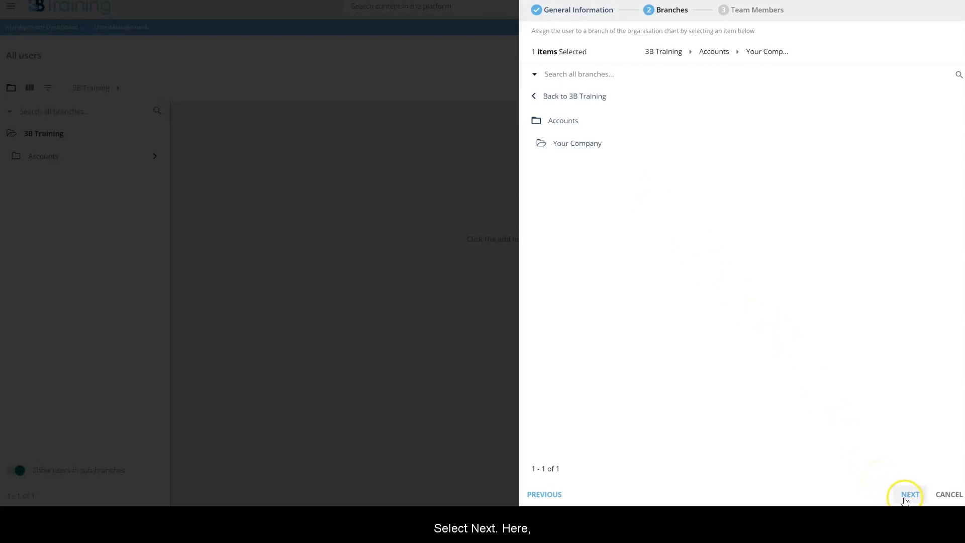
{"action": "left_click", "coordinate": [908, 493]}
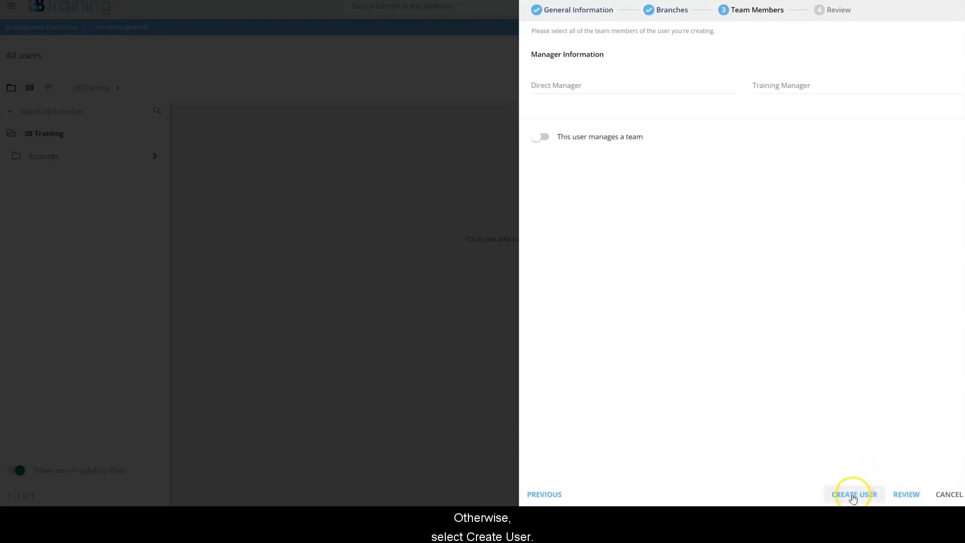
{"action": "left_click", "coordinate": [854, 493]}
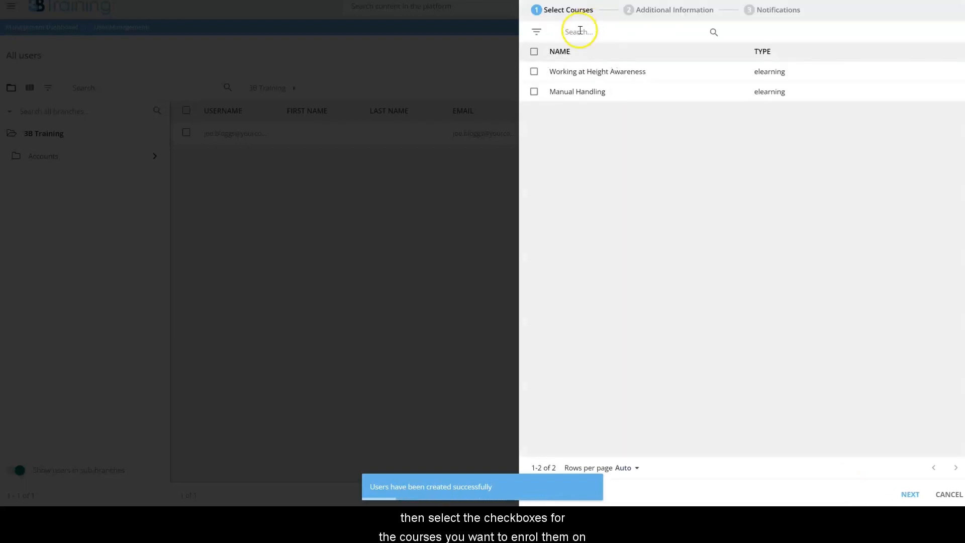
Enrol Joe Bloggs on Working at Height Awareness and Manual Handling with enrolment deadlines switched off.
{"action": "left_click", "coordinate": [533, 92]}
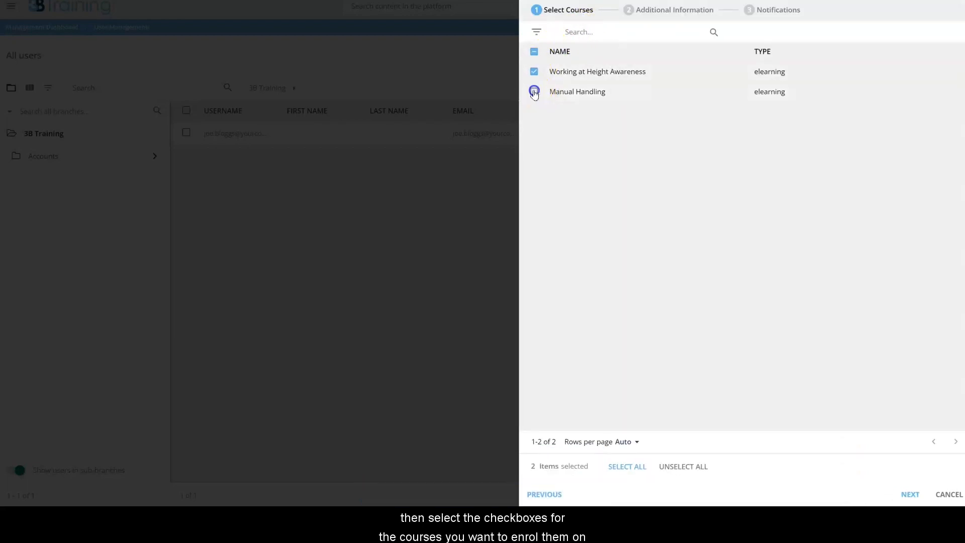
{"action": "left_click", "coordinate": [909, 493]}
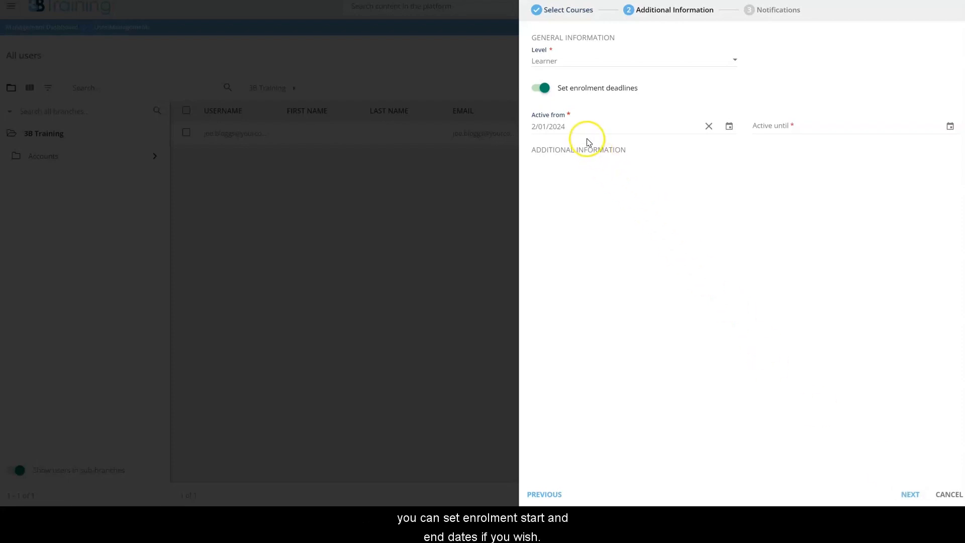
{"action": "mouse_move", "coordinate": [711, 115]}
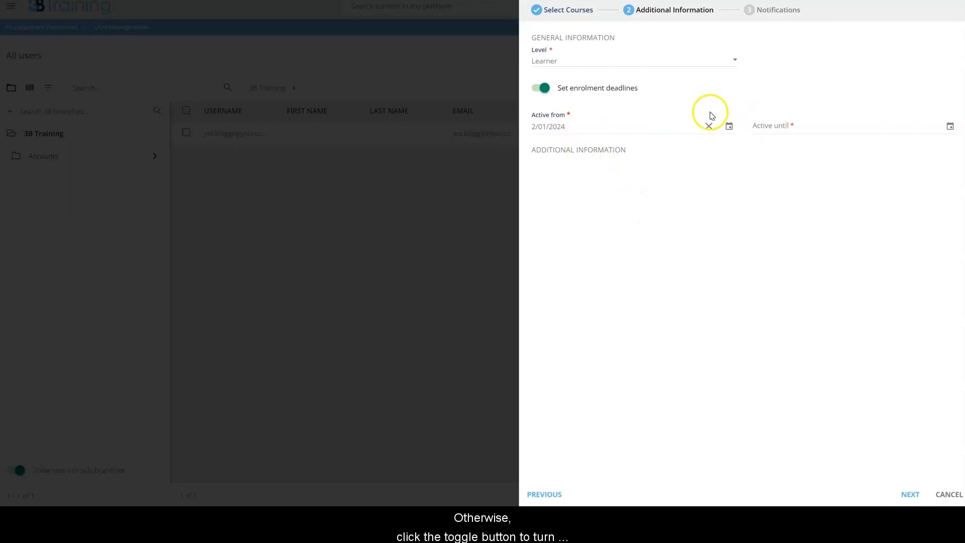
{"action": "left_click", "coordinate": [539, 88]}
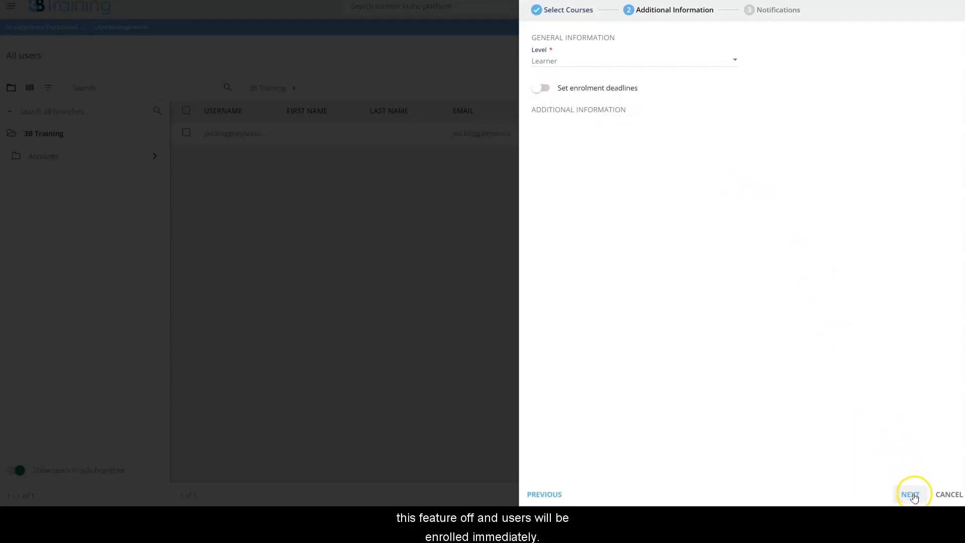
{"action": "left_click", "coordinate": [910, 493]}
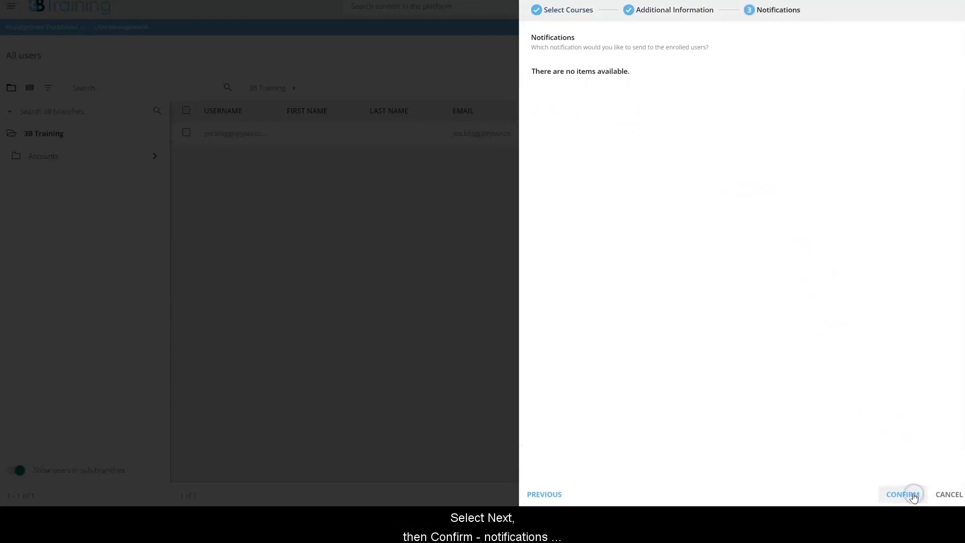
{"action": "left_click", "coordinate": [900, 493]}
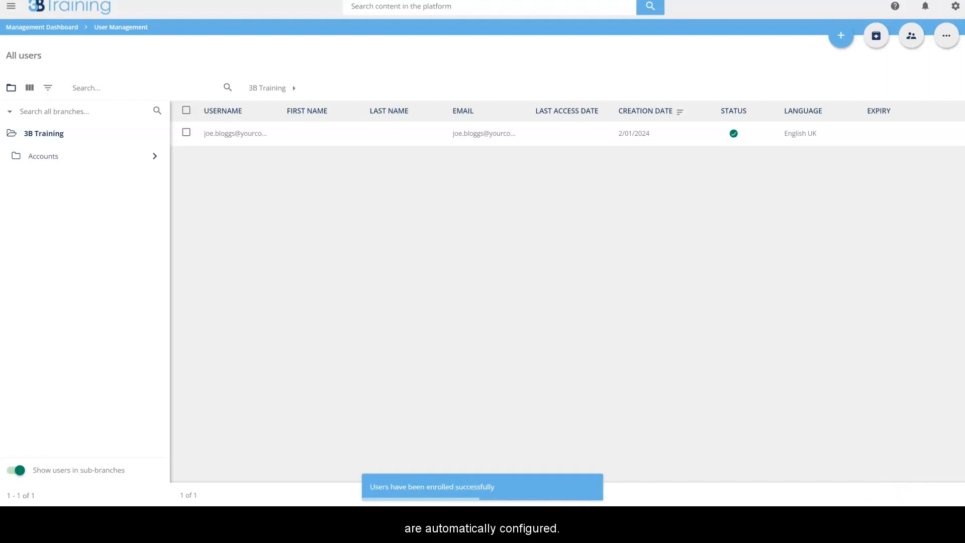
From the dashboard's course management list, start Enrol users on Risk Assessment and Method Statement.
{"action": "left_click", "coordinate": [41, 26]}
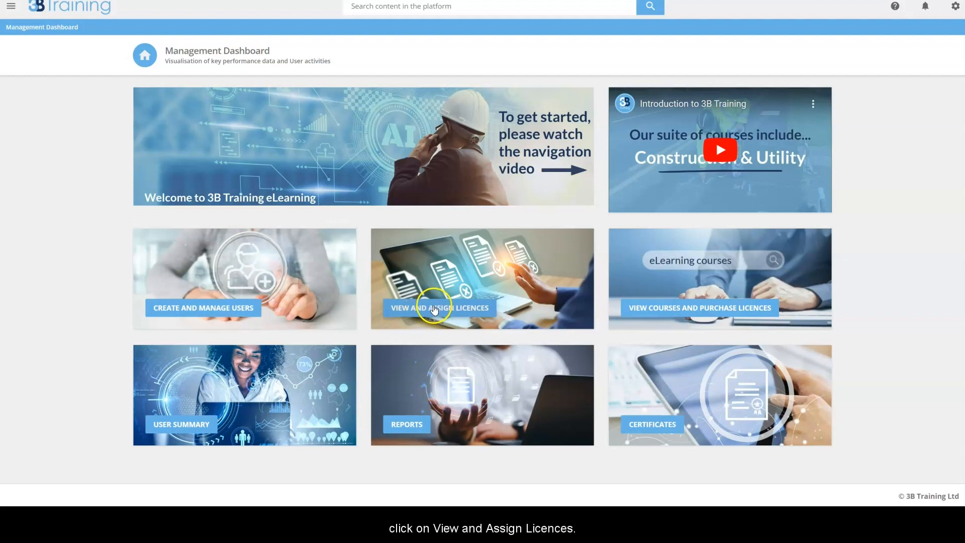
{"action": "left_click", "coordinate": [439, 308]}
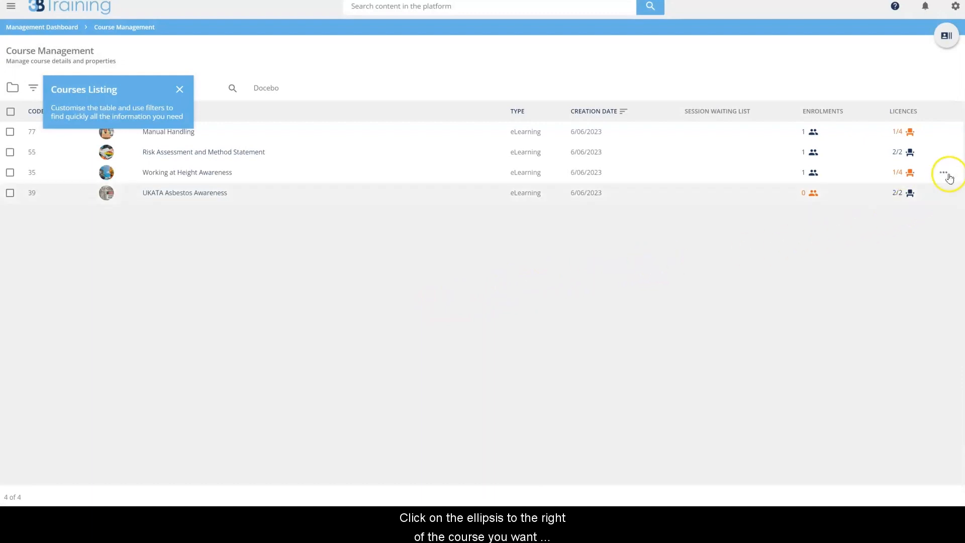
{"action": "left_click", "coordinate": [941, 152]}
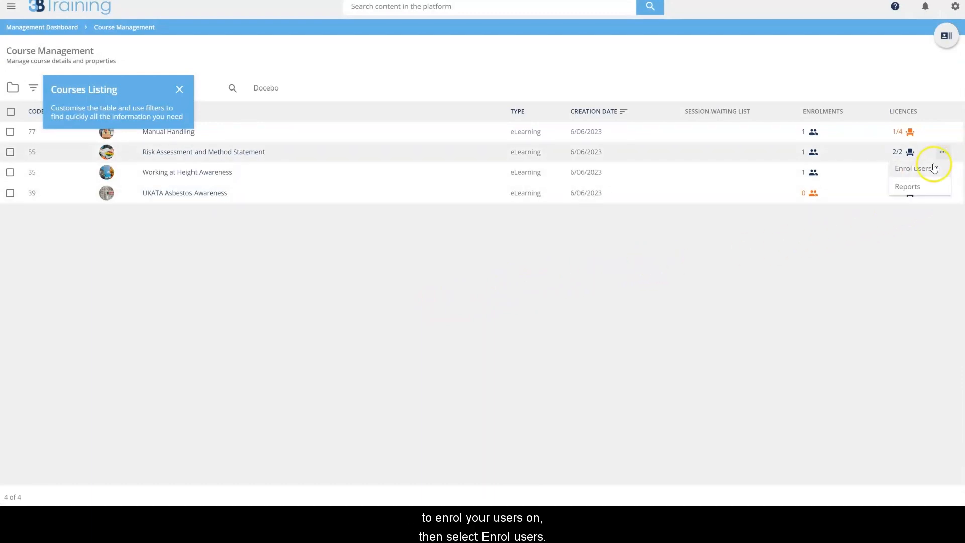
{"action": "left_click", "coordinate": [914, 167]}
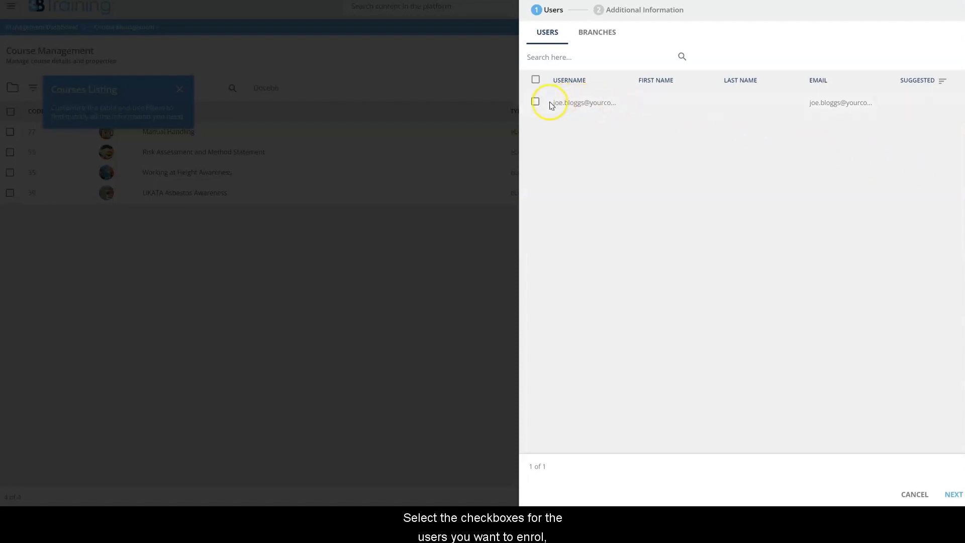
Select Joe Bloggs and confirm his enrolment on the course as a learner.
{"action": "left_click", "coordinate": [535, 103]}
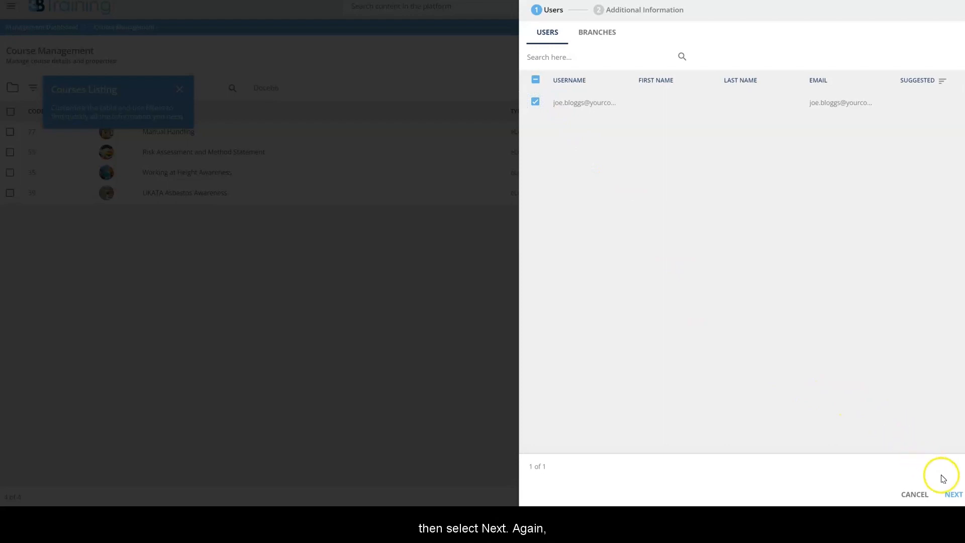
{"action": "left_click", "coordinate": [953, 493]}
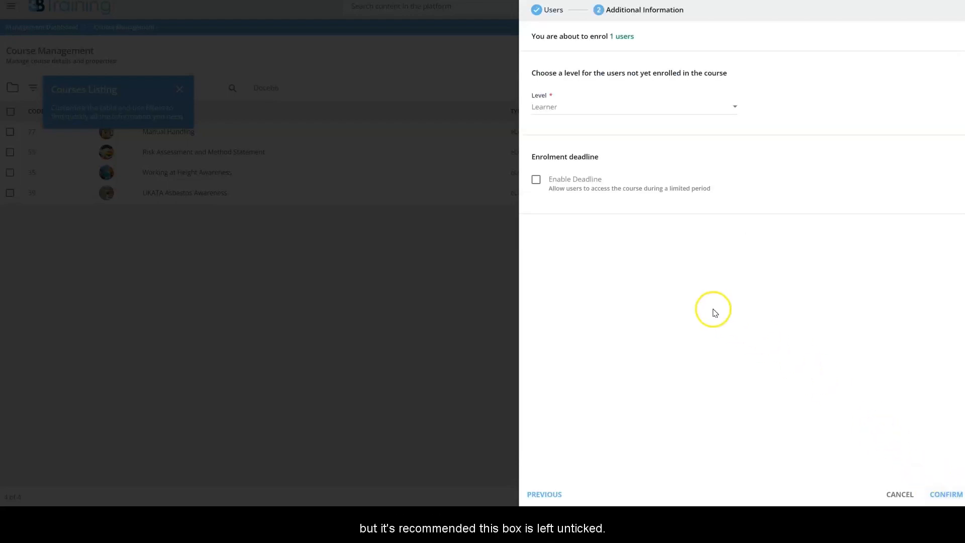
{"action": "mouse_move", "coordinate": [603, 224]}
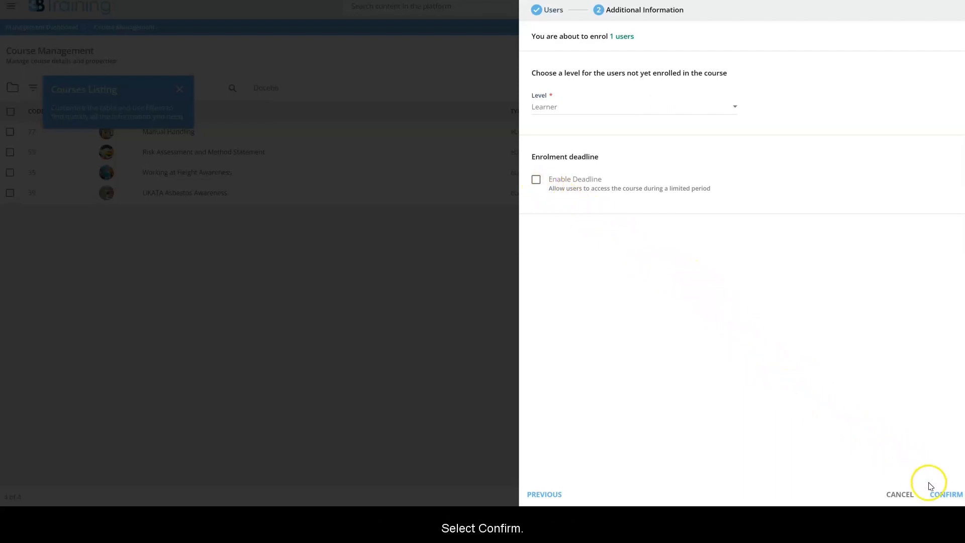
{"action": "left_click", "coordinate": [945, 494]}
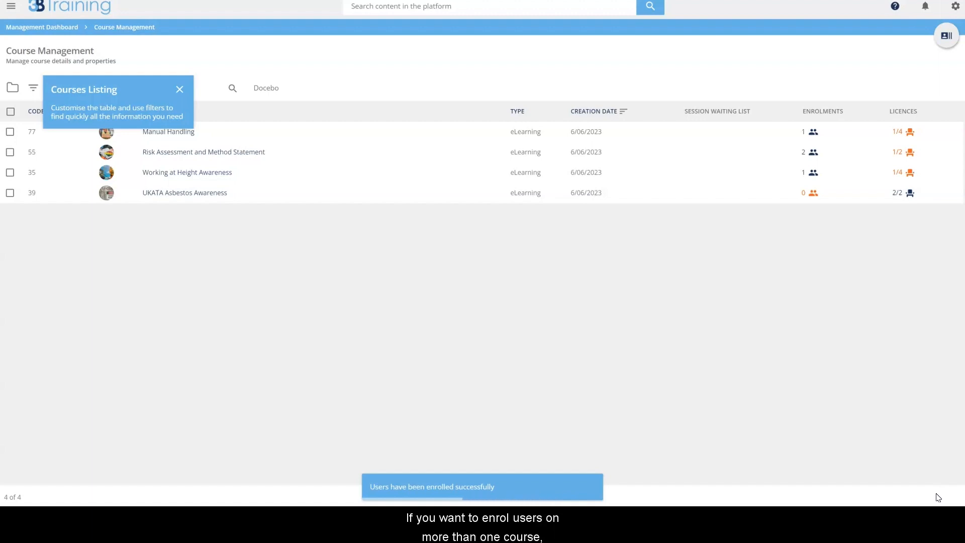
Enrol Joe Bloggs as a learner on Risk Assessment and Method Statement and UKATA Asbestos Awareness via Choose Action.
{"action": "left_click", "coordinate": [10, 152]}
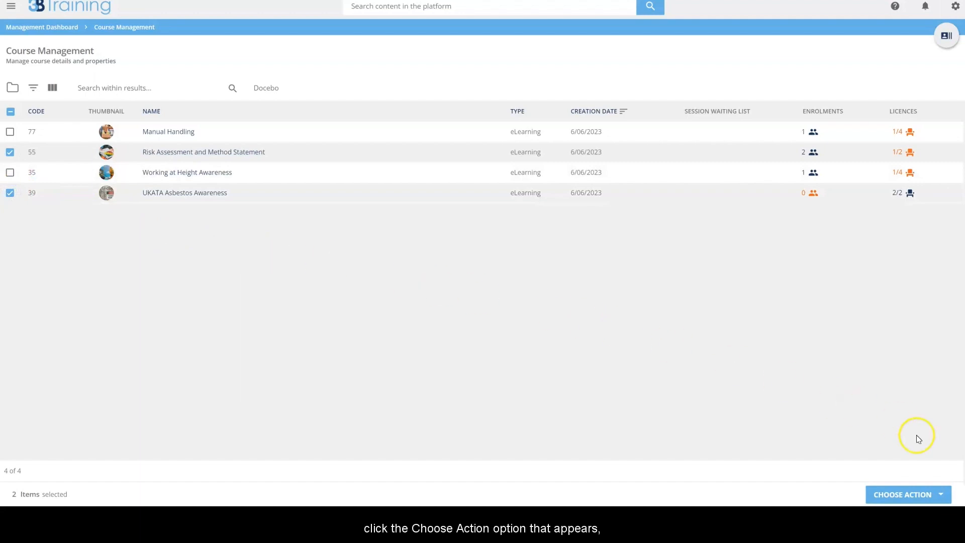
{"action": "left_click", "coordinate": [902, 494]}
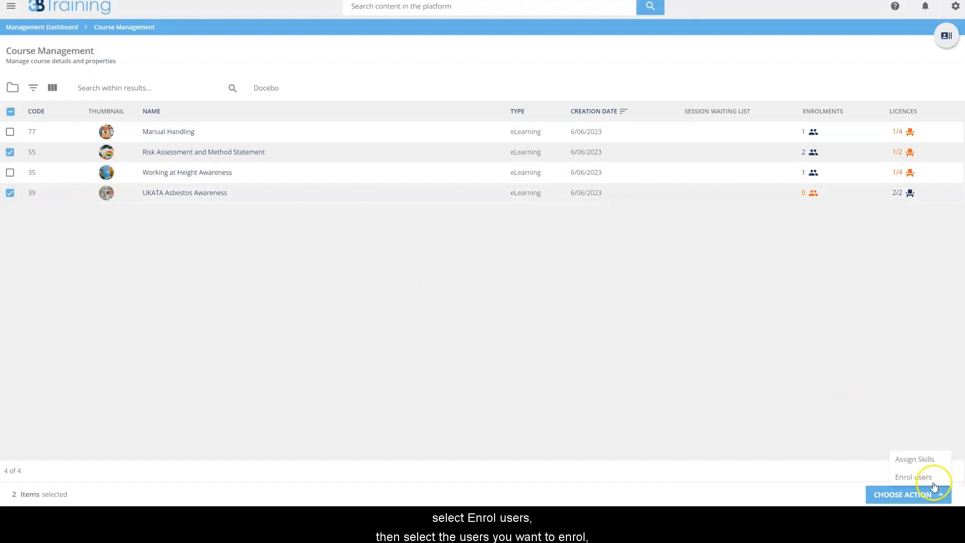
{"action": "left_click", "coordinate": [914, 477]}
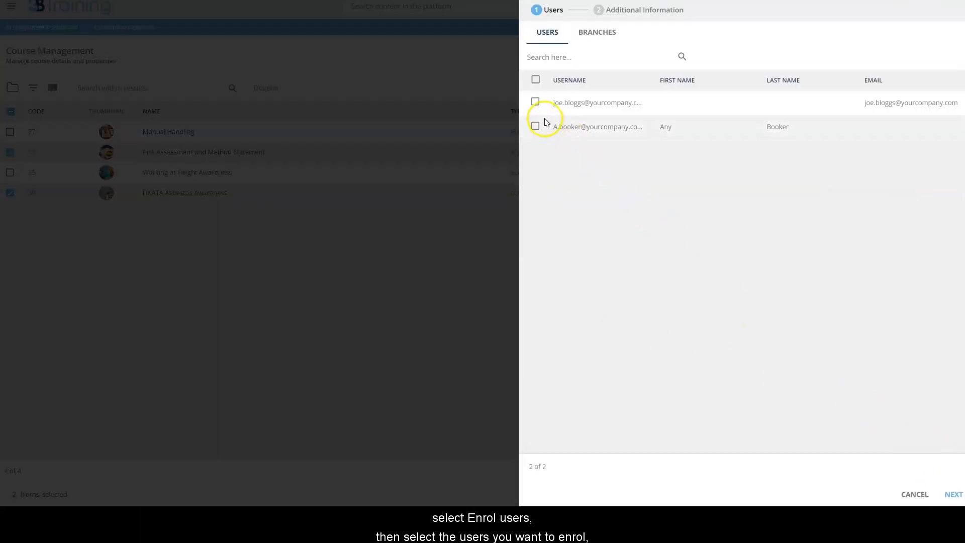
{"action": "left_click", "coordinate": [534, 102]}
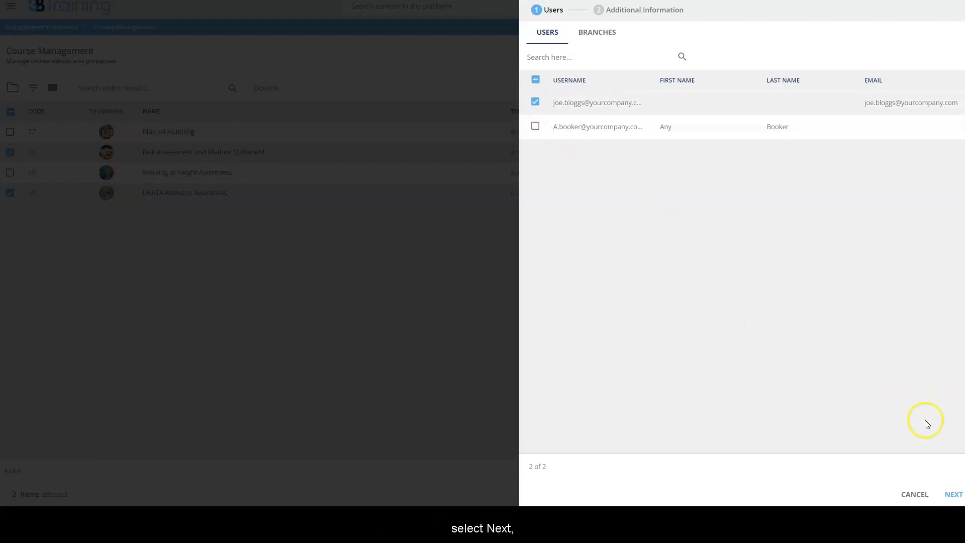
{"action": "left_click", "coordinate": [953, 493]}
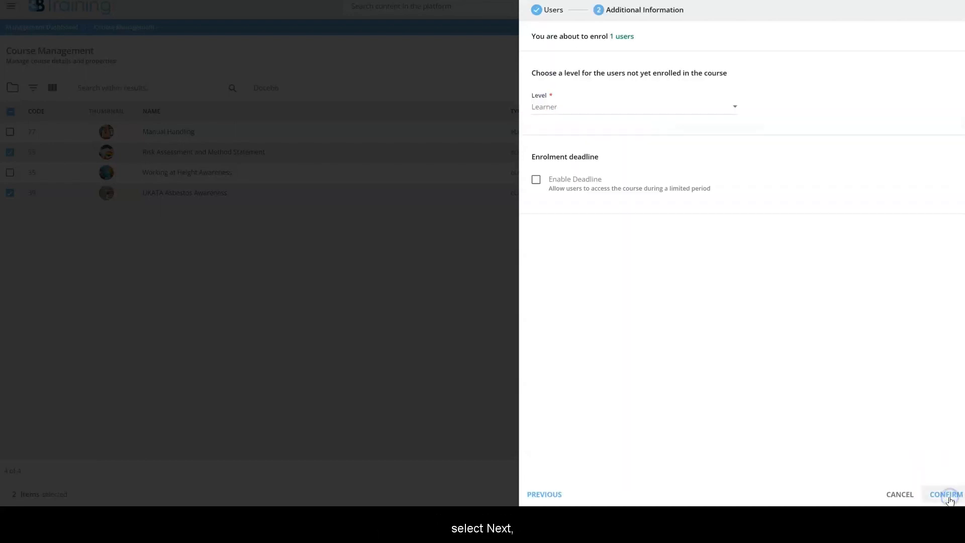
{"action": "left_click", "coordinate": [945, 493]}
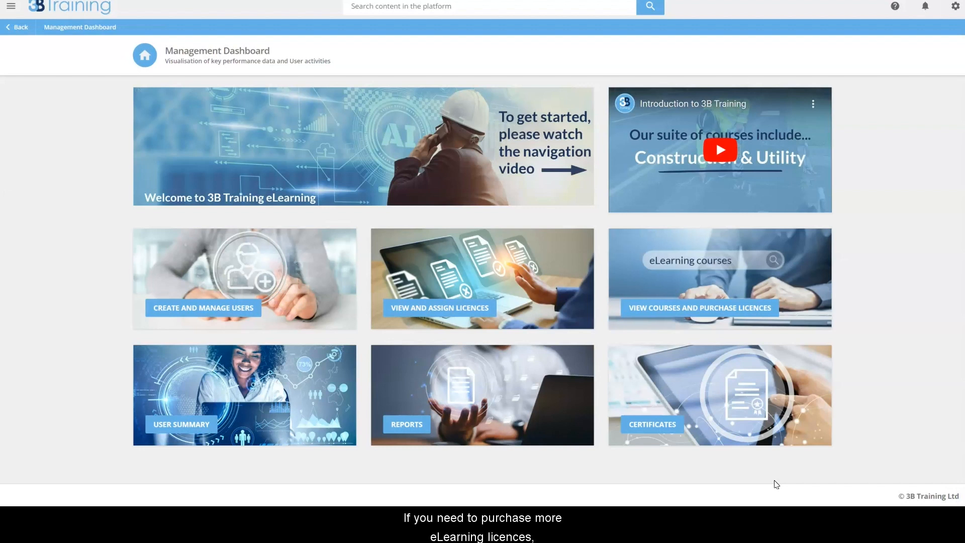
{"action": "mouse_move", "coordinate": [778, 482]}
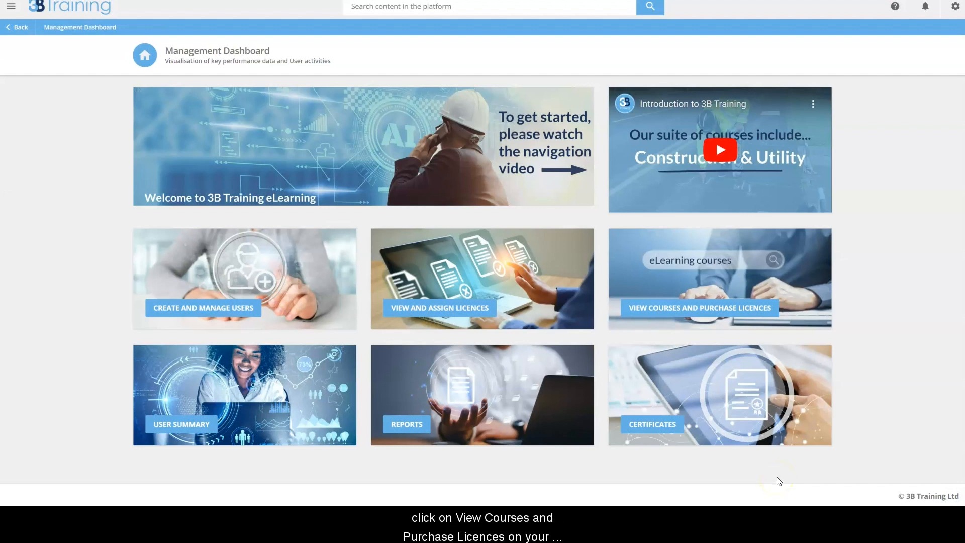
{"action": "left_click", "coordinate": [699, 308]}
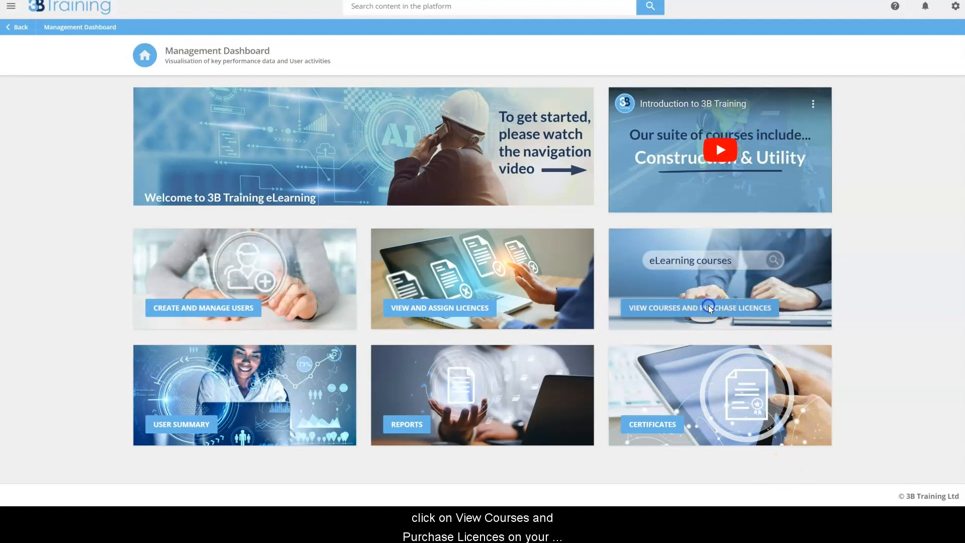
{"action": "left_click", "coordinate": [699, 307]}
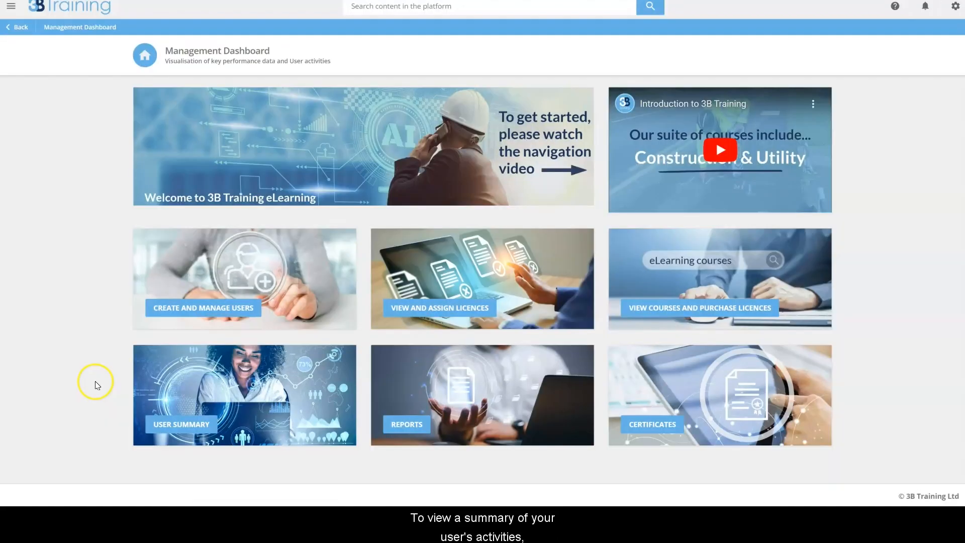
{"action": "mouse_move", "coordinate": [131, 421]}
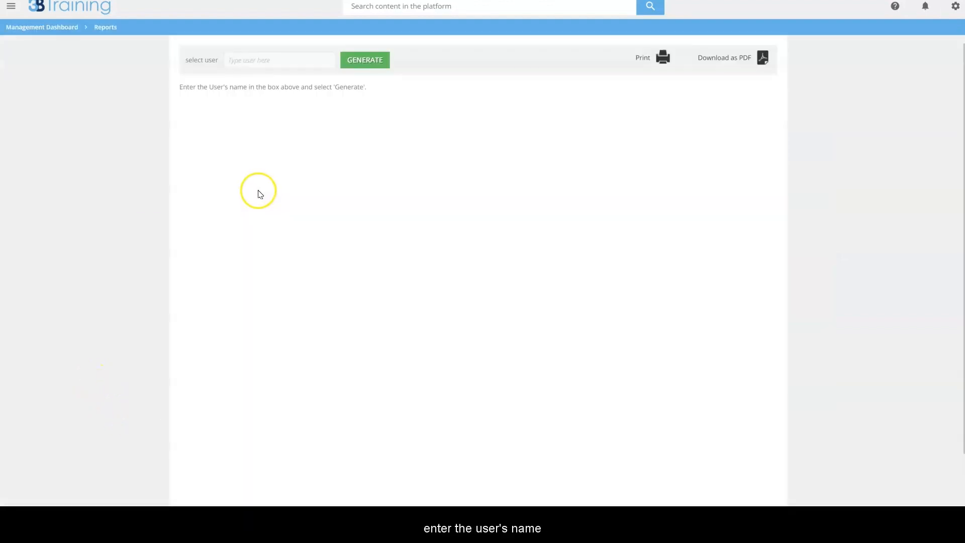
Generate the User Summary for Joe Bloggs showing four active courses, one completed.
{"action": "left_click", "coordinate": [279, 59]}
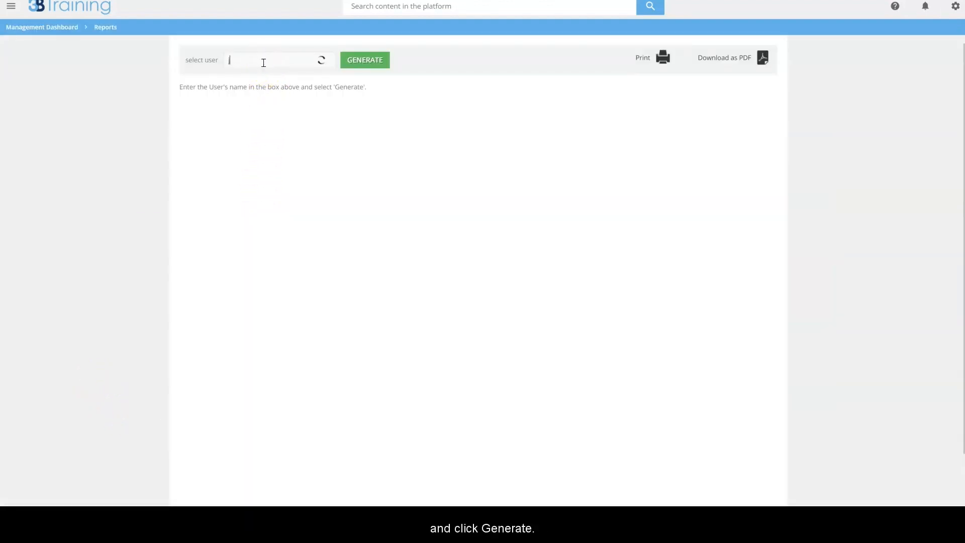
{"action": "left_click", "coordinate": [364, 60]}
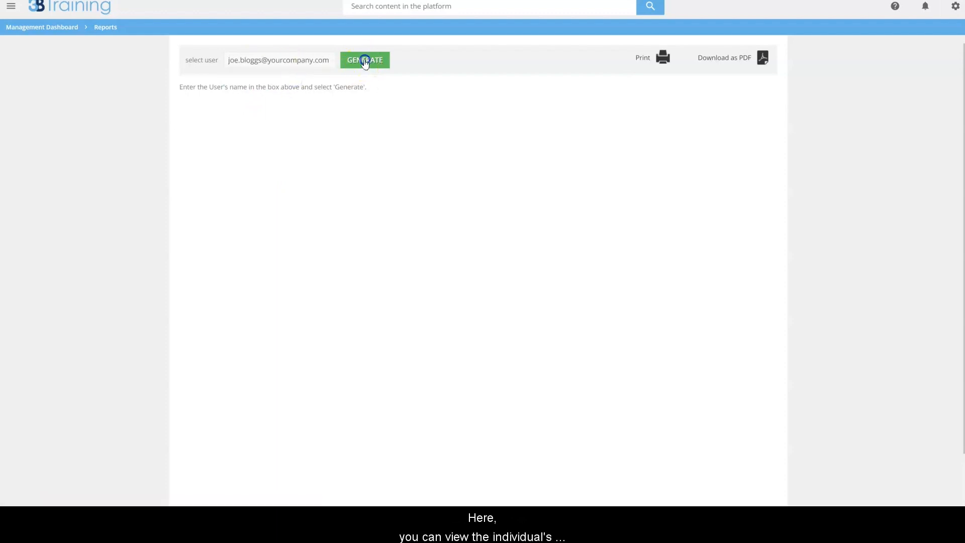
{"action": "left_click", "coordinate": [364, 59]}
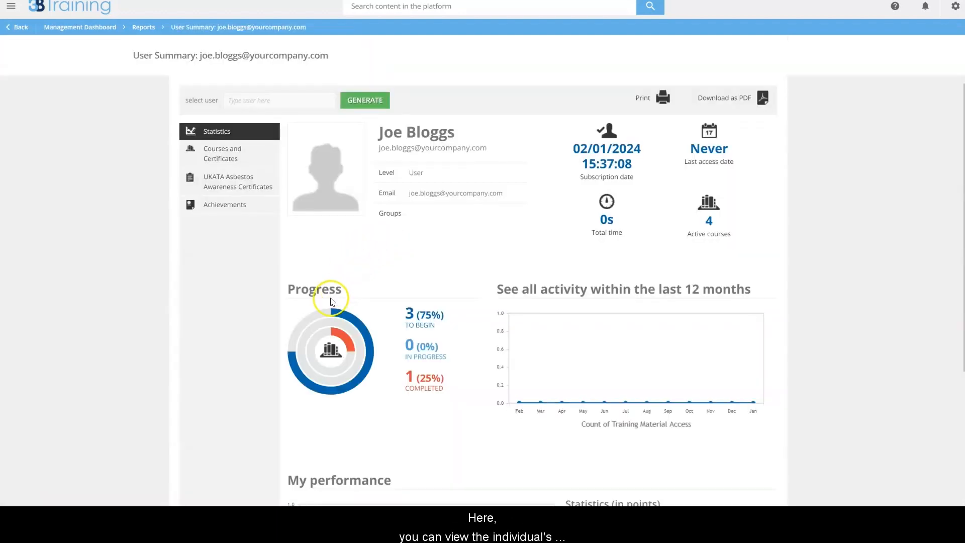
{"action": "left_click", "coordinate": [222, 153]}
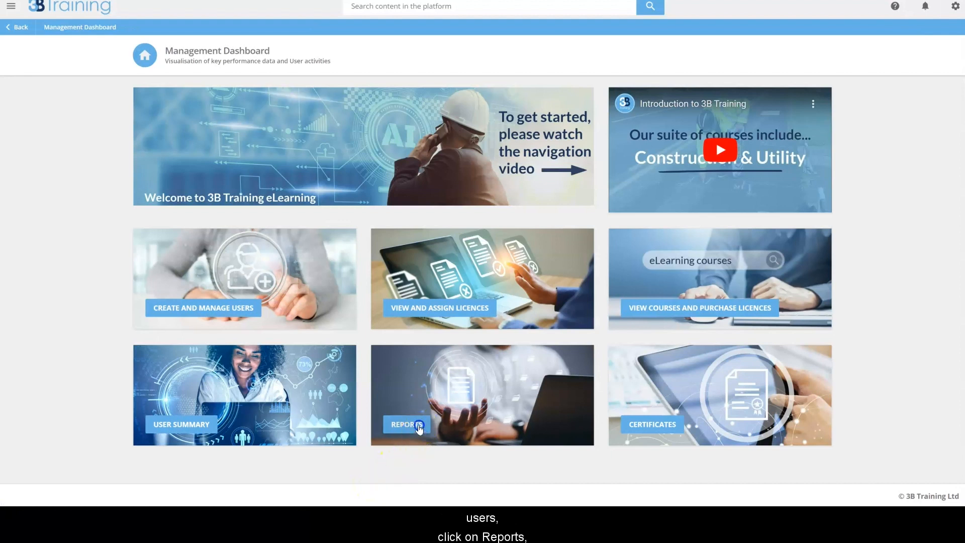
Export the Custom Reports > Progress Report as a background job and dismiss the notice.
{"action": "left_click", "coordinate": [405, 424]}
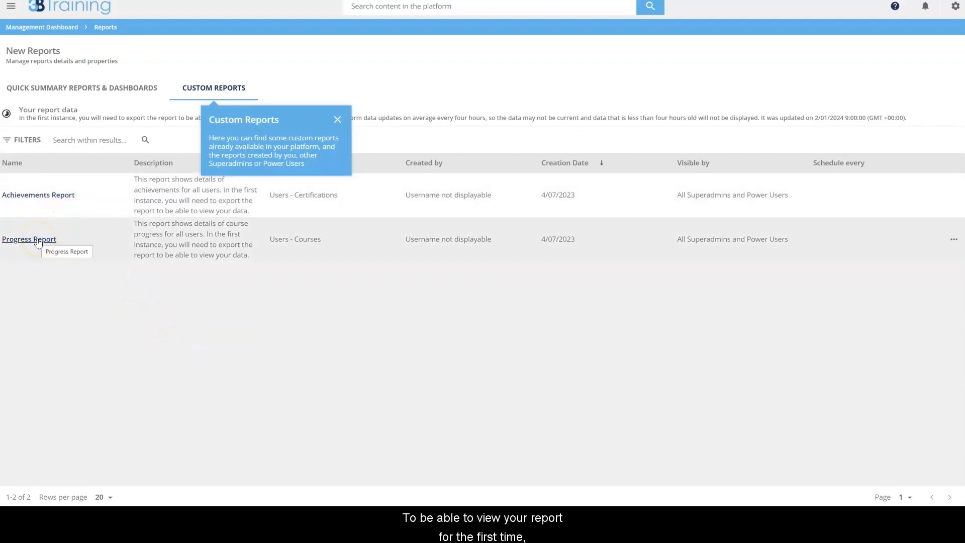
{"action": "left_click", "coordinate": [28, 239]}
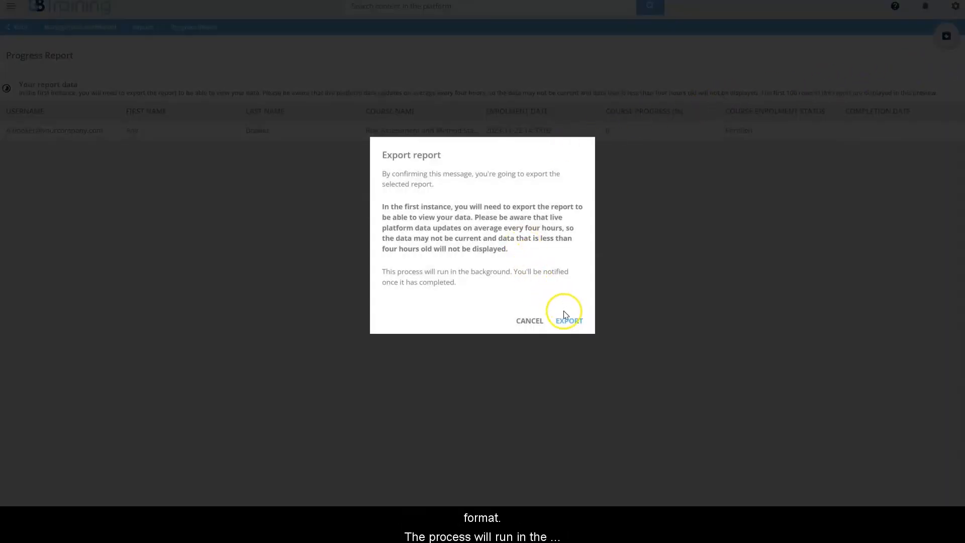
{"action": "left_click", "coordinate": [567, 321]}
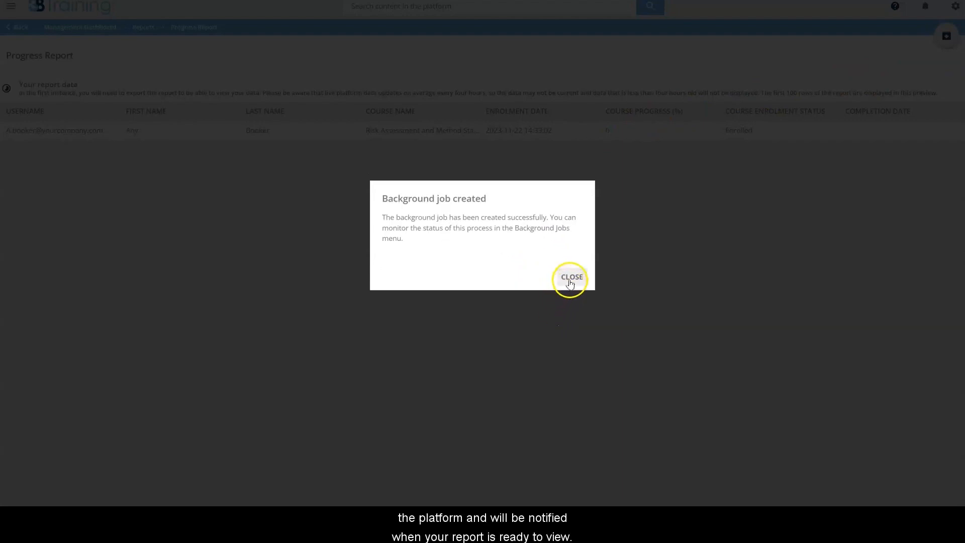
{"action": "left_click", "coordinate": [571, 278]}
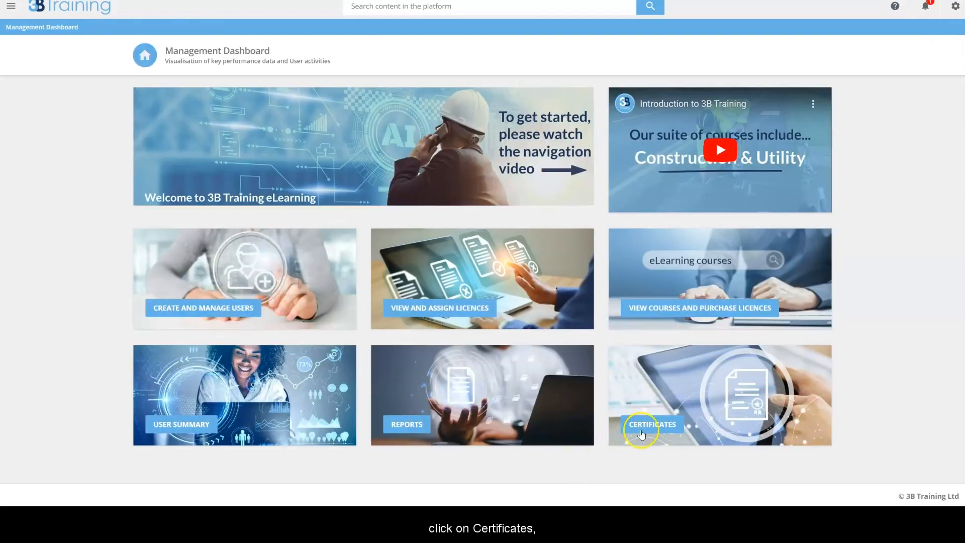
In Issued Certificates, filter to 35 - Working at Height Awareness and download Joe Bloggs's certificate PDF.
{"action": "left_click", "coordinate": [651, 424]}
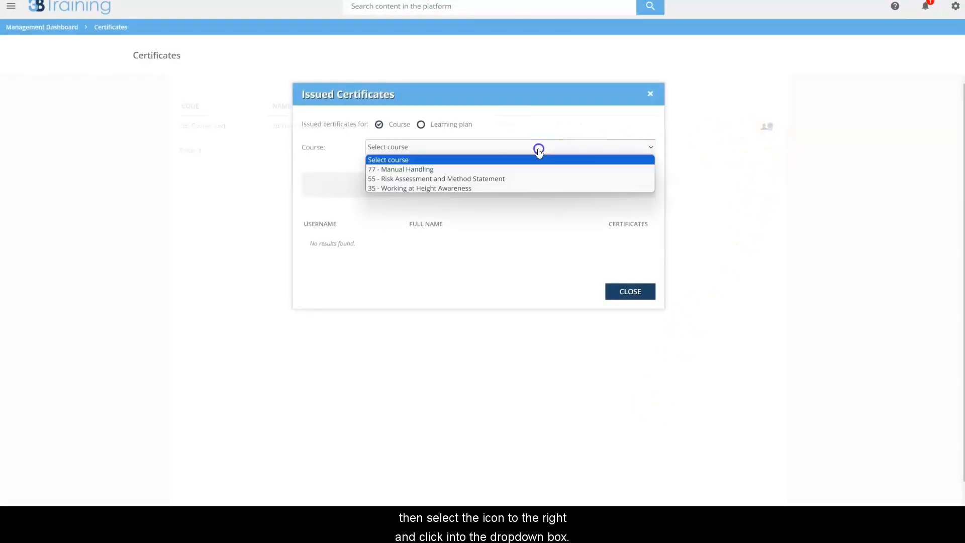
{"action": "left_click", "coordinate": [435, 179]}
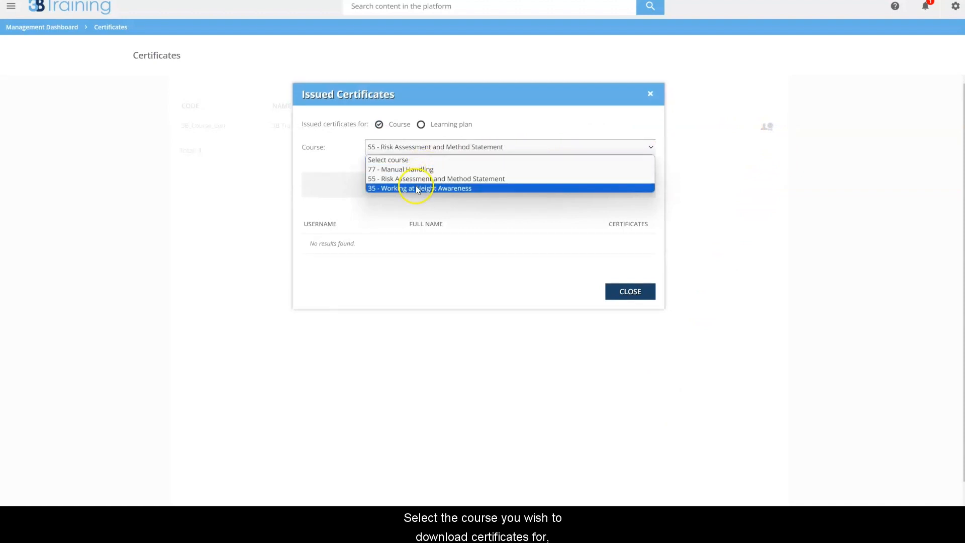
{"action": "left_click", "coordinate": [418, 188]}
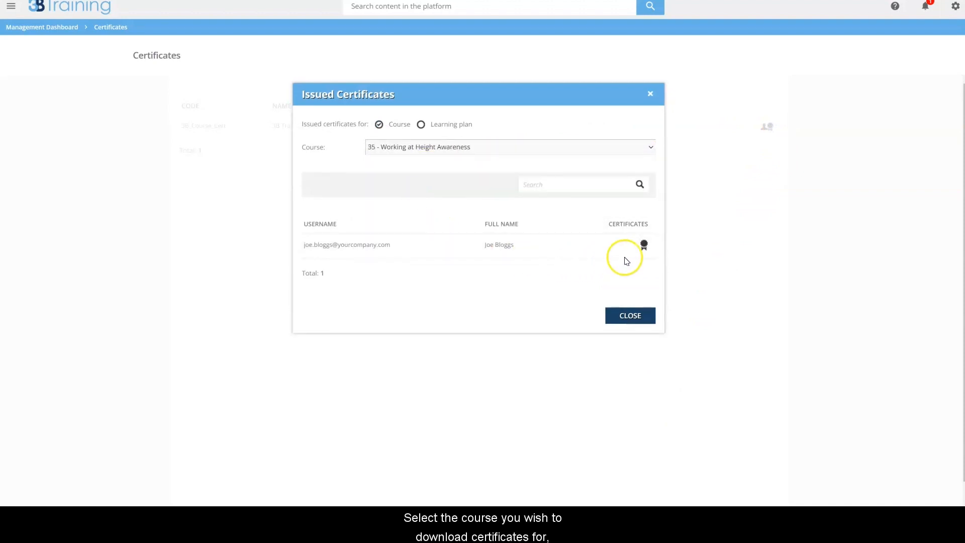
{"action": "left_click", "coordinate": [643, 246]}
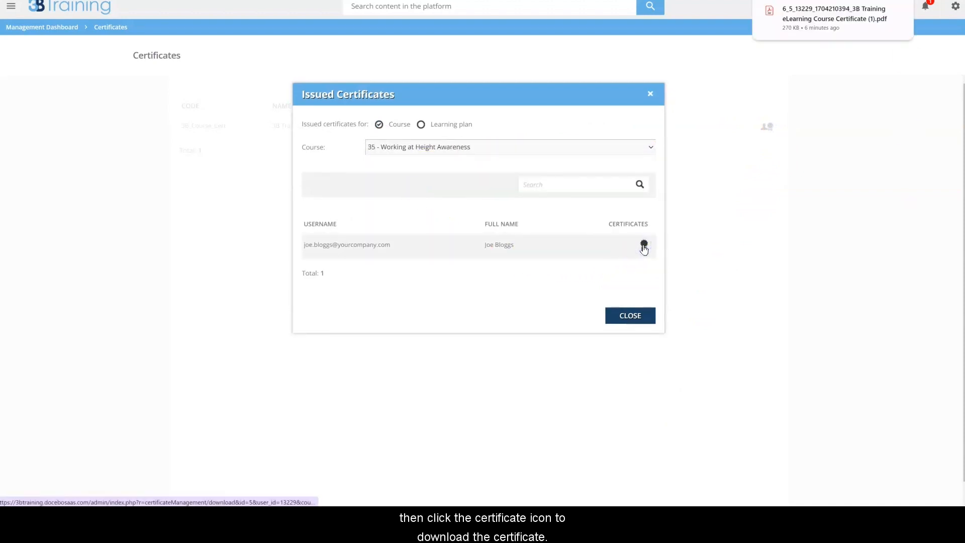
{"action": "left_click", "coordinate": [643, 244]}
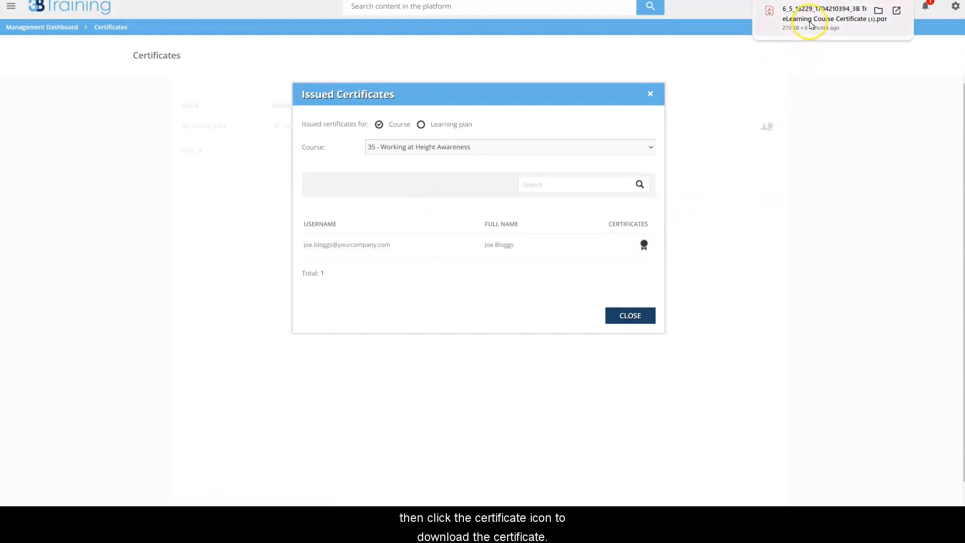